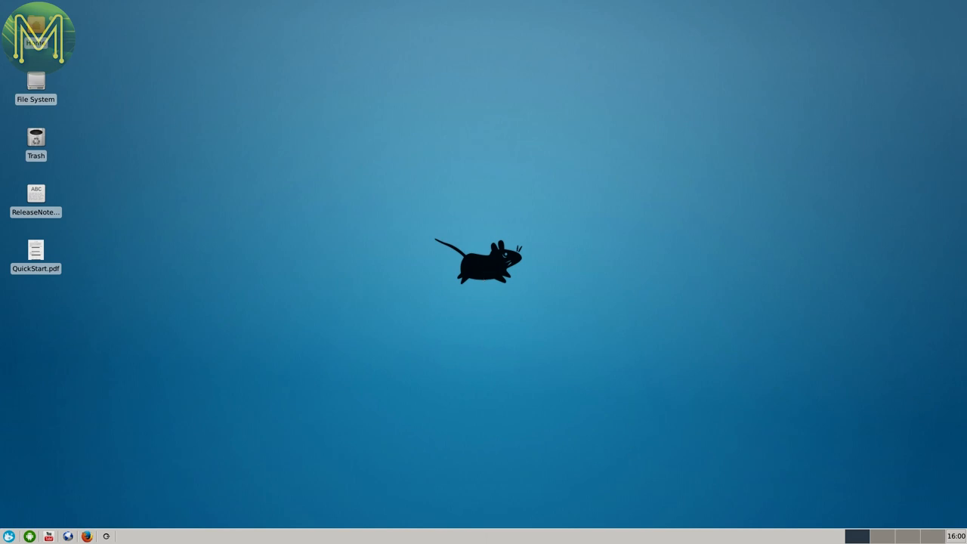
mouse_move(302, 465)
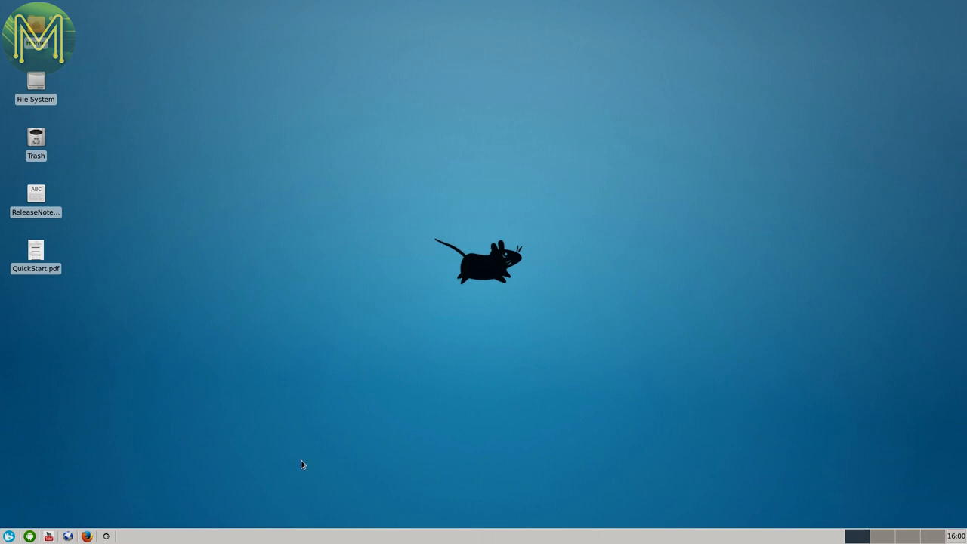
mouse_move(400, 174)
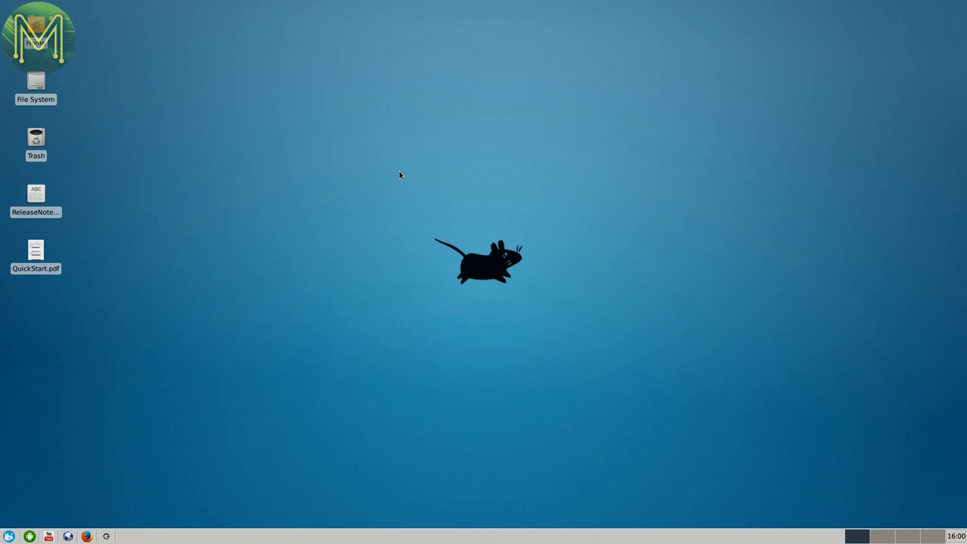
mouse_move(395, 257)
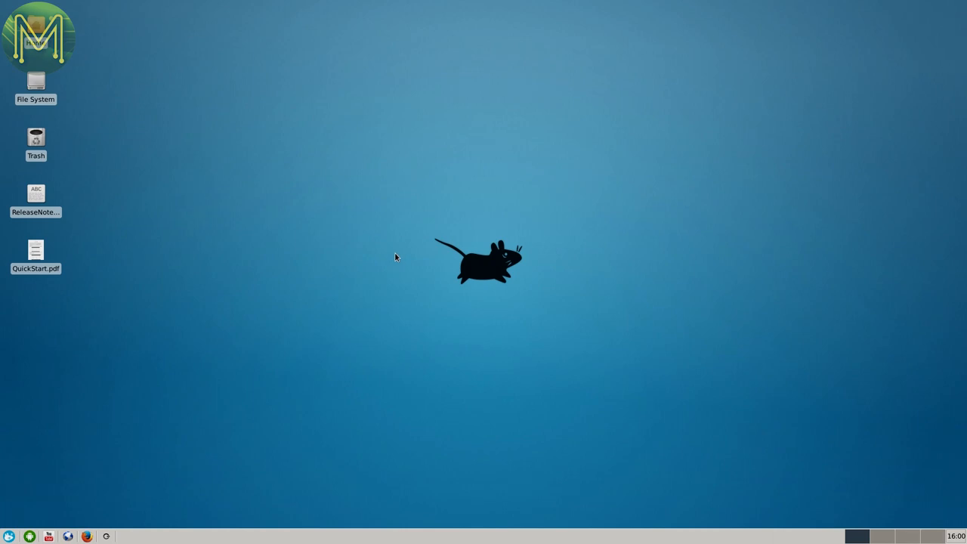
mouse_move(12, 387)
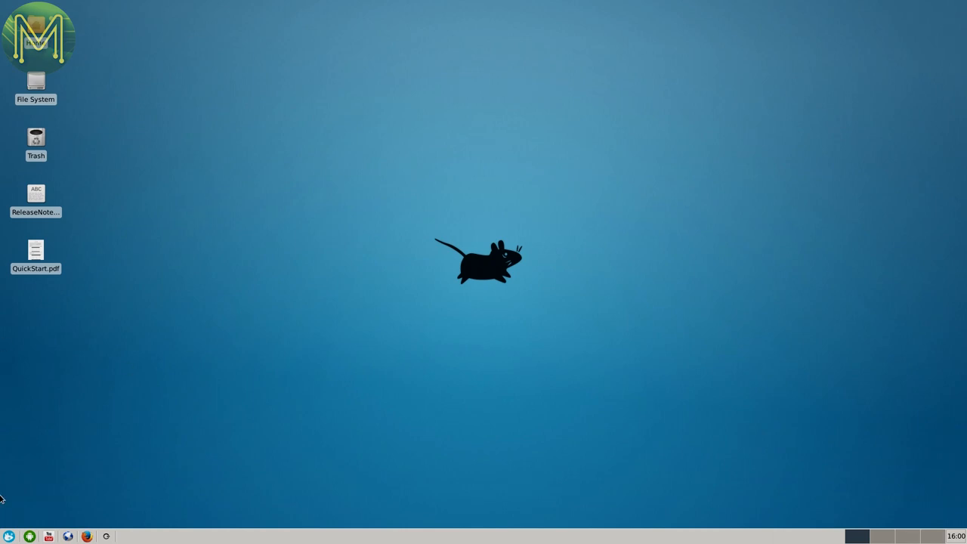
mouse_move(297, 181)
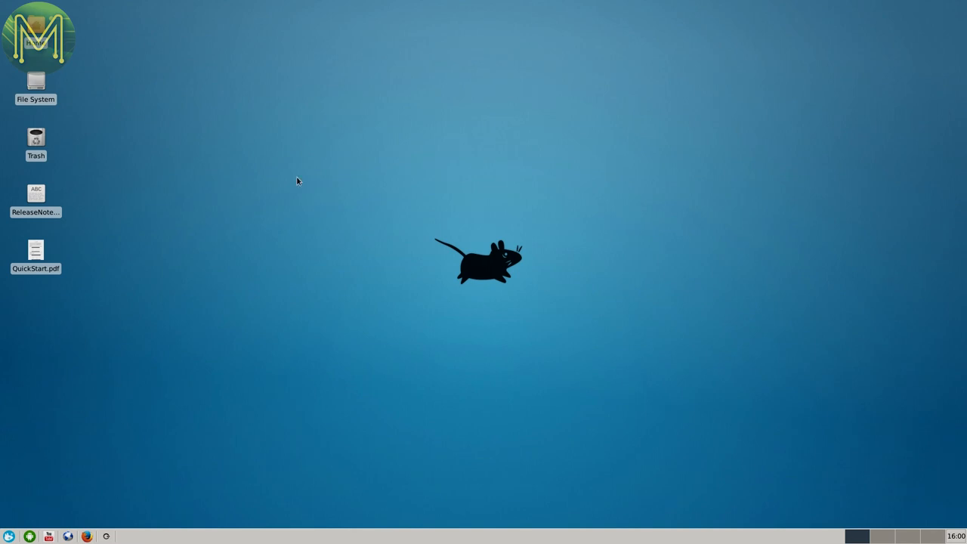
mouse_move(107, 237)
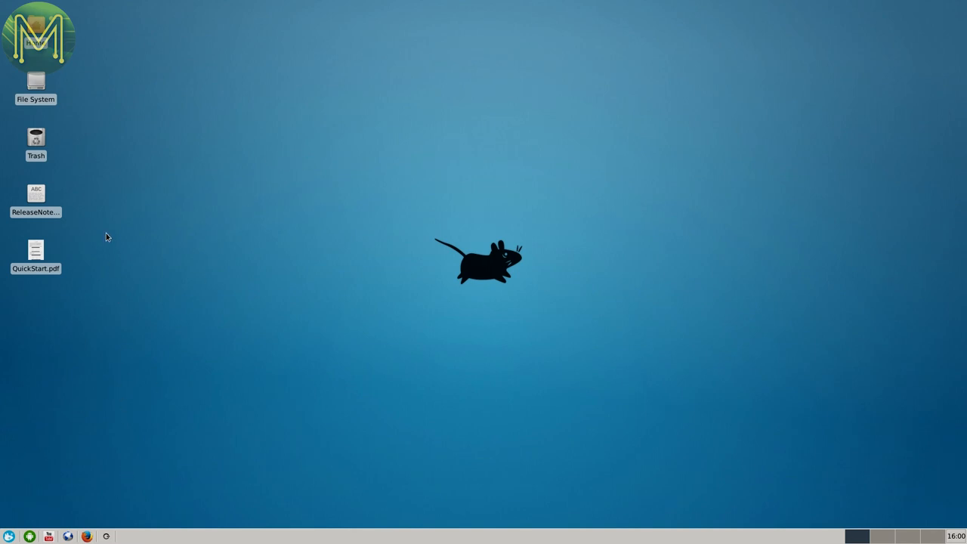
Launch the terminal emulator and authorize it with the administrator password.
click(9, 535)
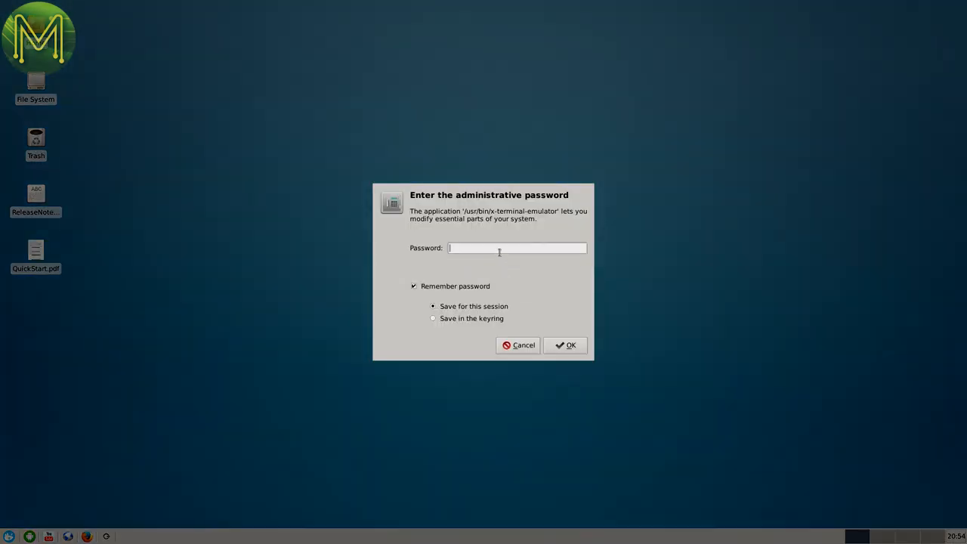
text(••••)
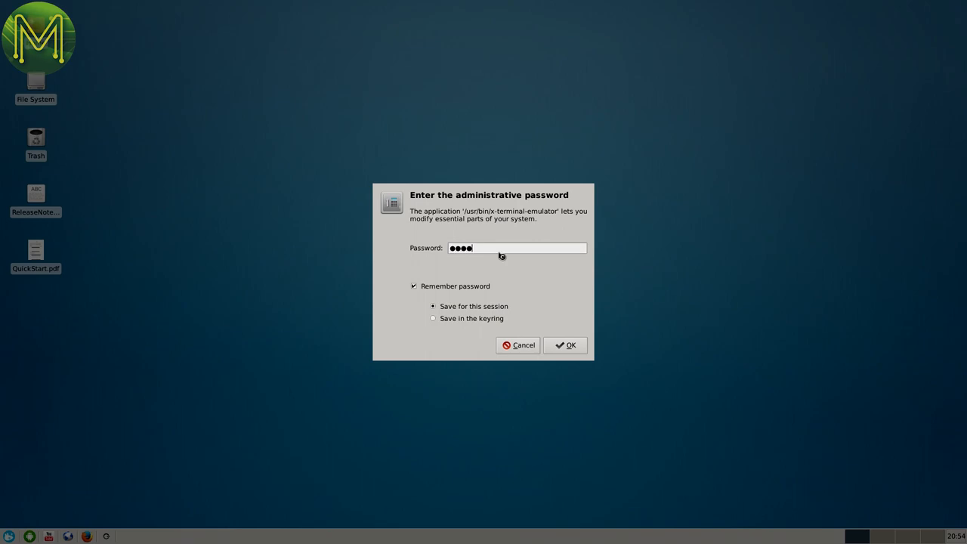
click(565, 345)
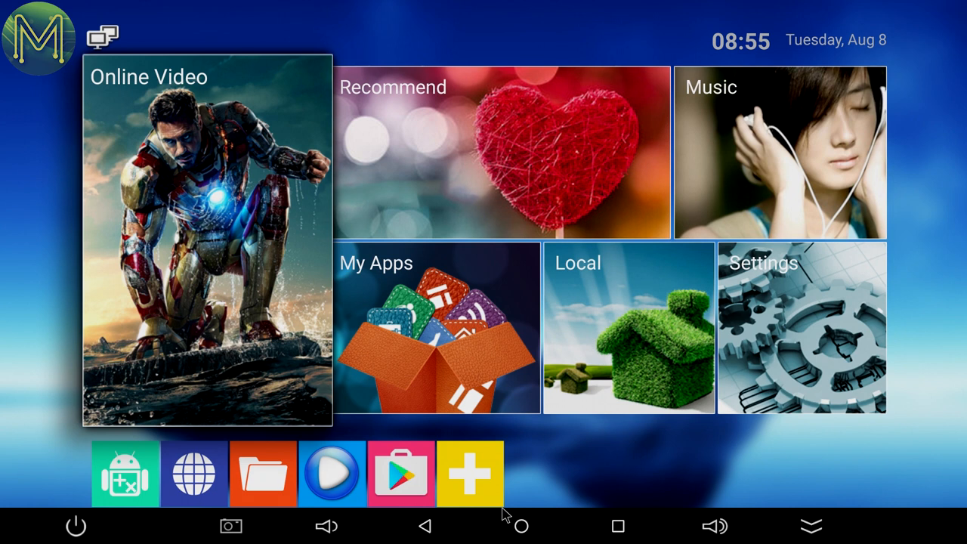
mouse_move(519, 527)
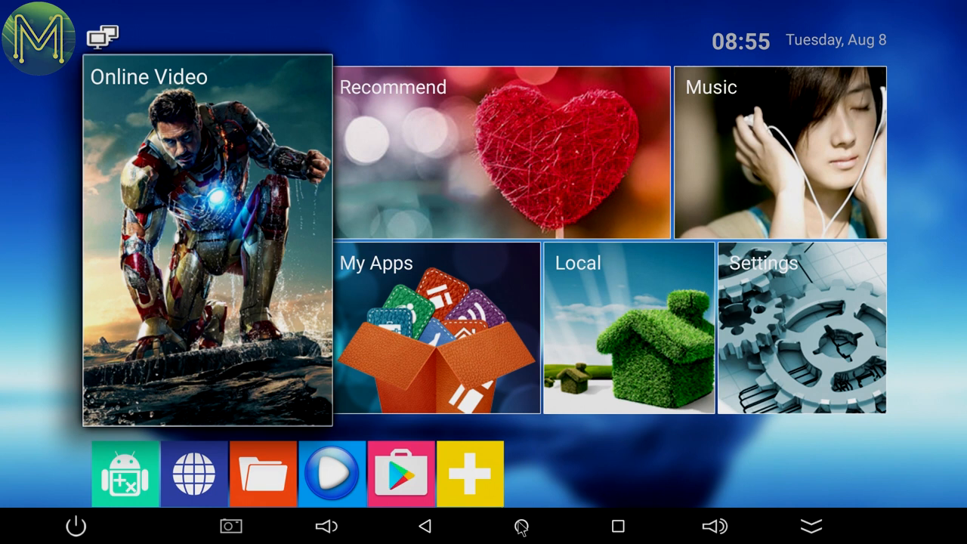
mouse_move(114, 527)
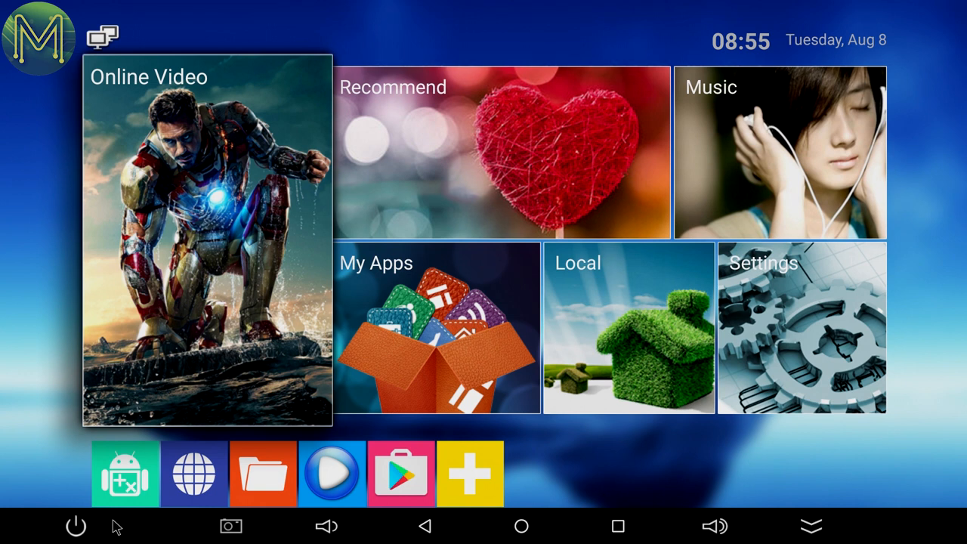
mouse_move(161, 474)
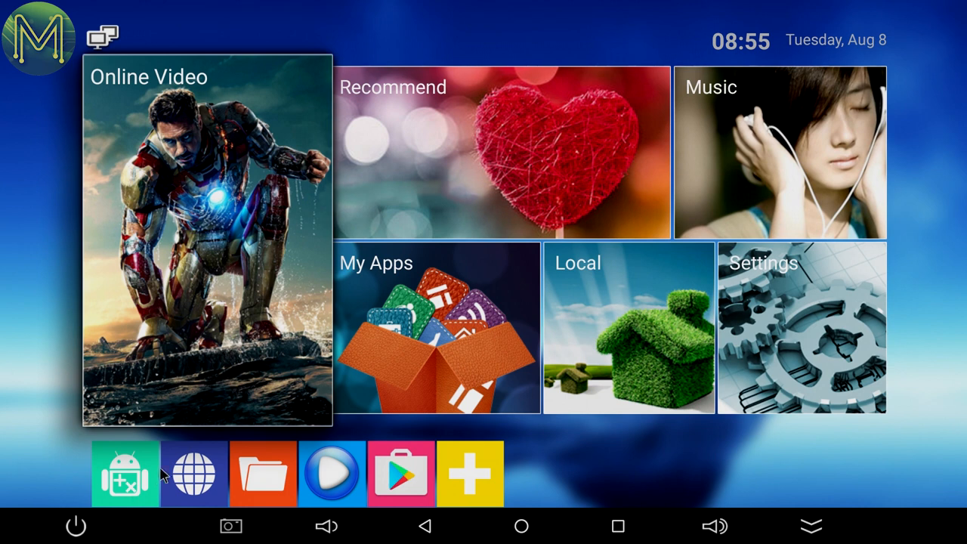
mouse_move(404, 472)
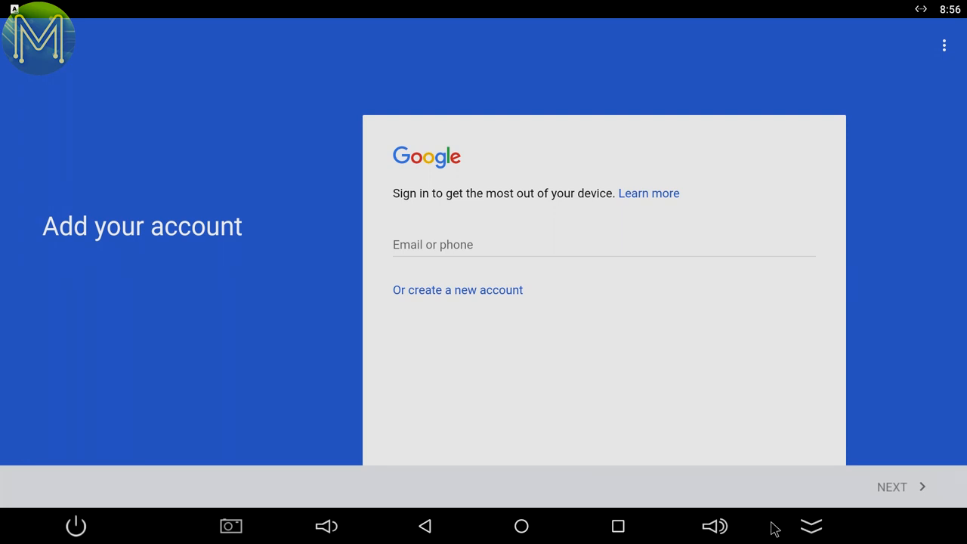
mouse_move(425, 526)
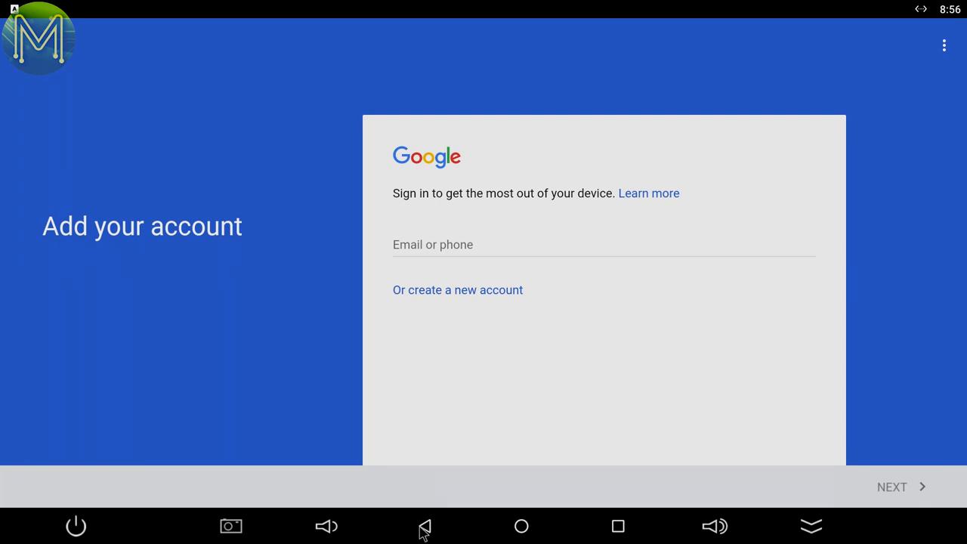
click(425, 526)
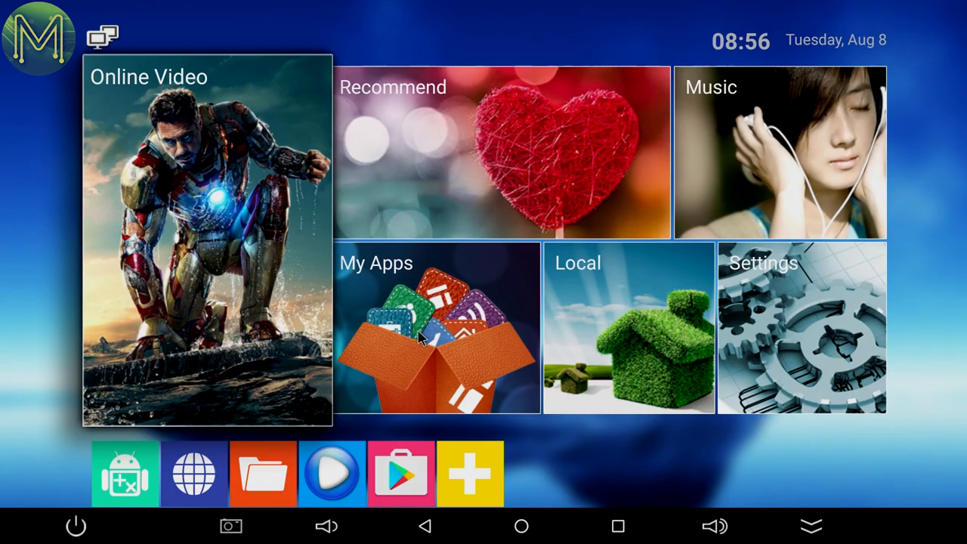
Google 'm3sca1' in the Browser and open its channel result in the YouTube app.
click(193, 472)
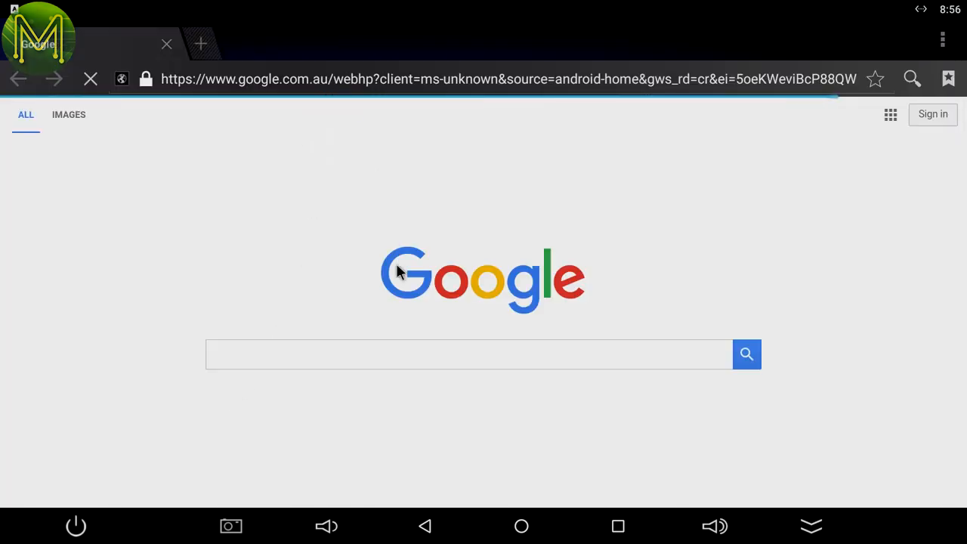
click(468, 354)
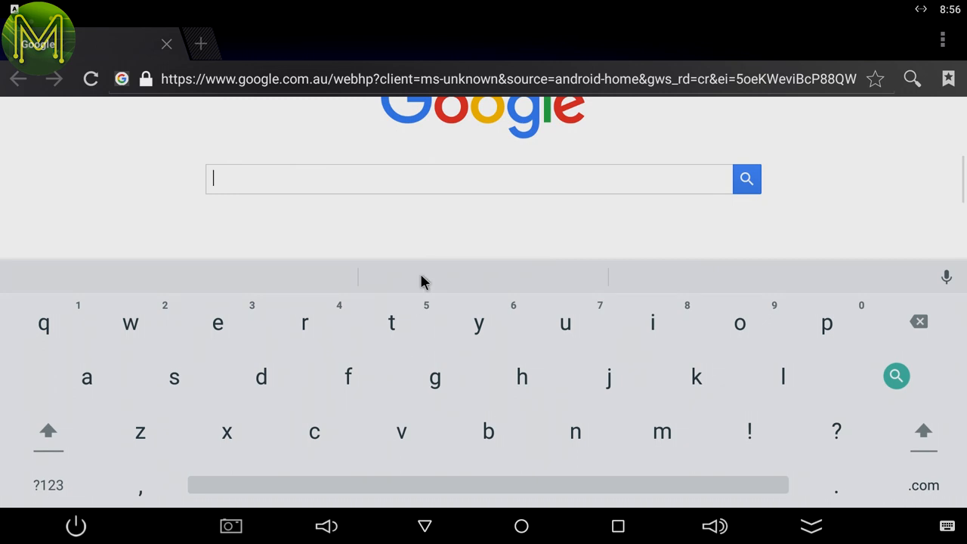
mouse_move(423, 203)
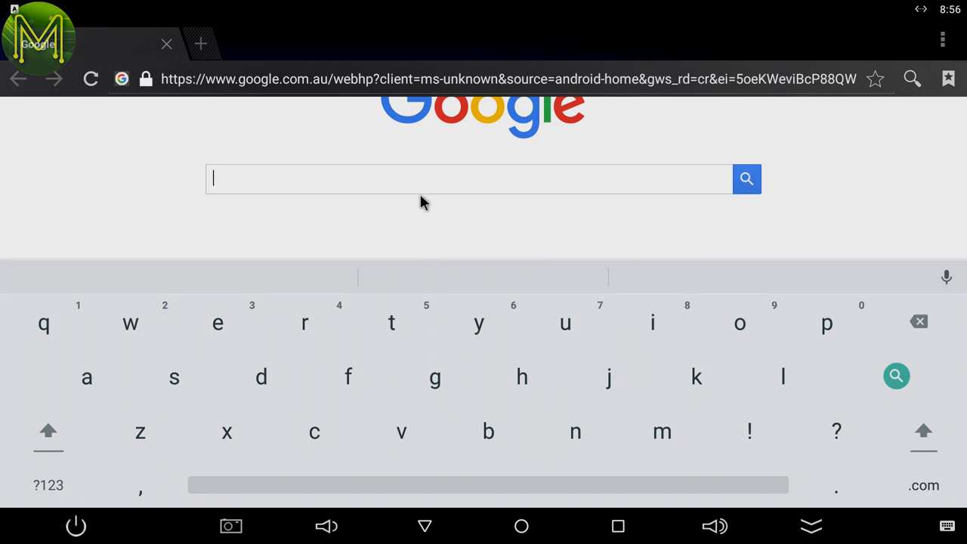
text(m3sca1)
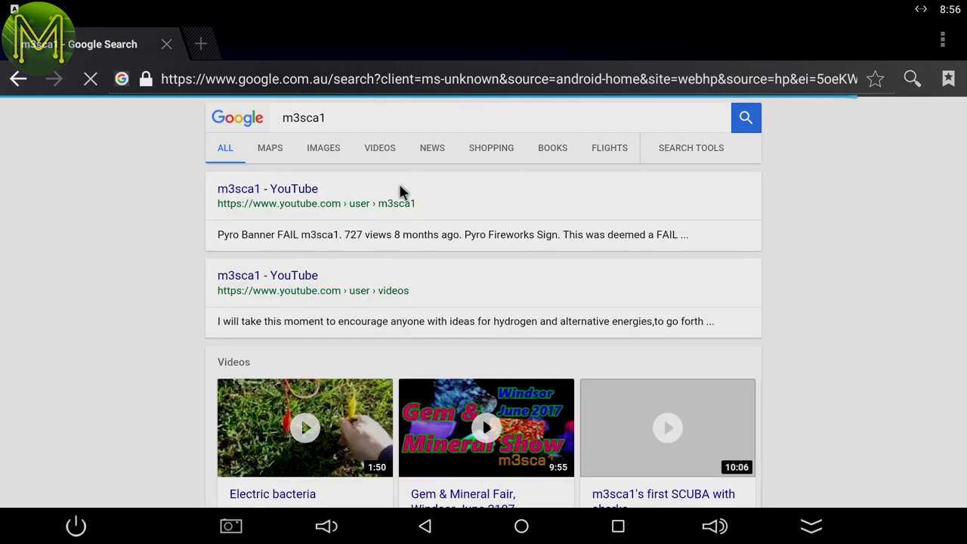
click(268, 188)
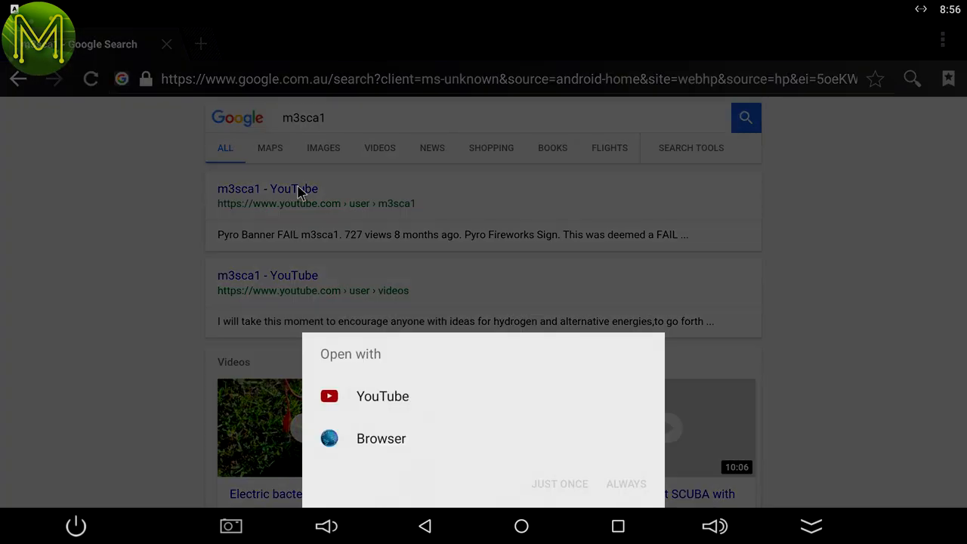
click(382, 395)
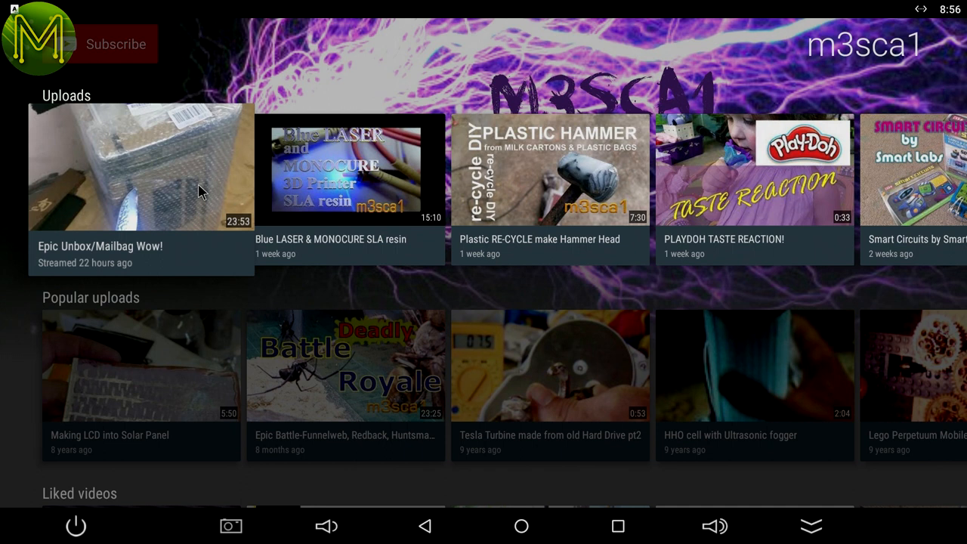
mouse_move(360, 186)
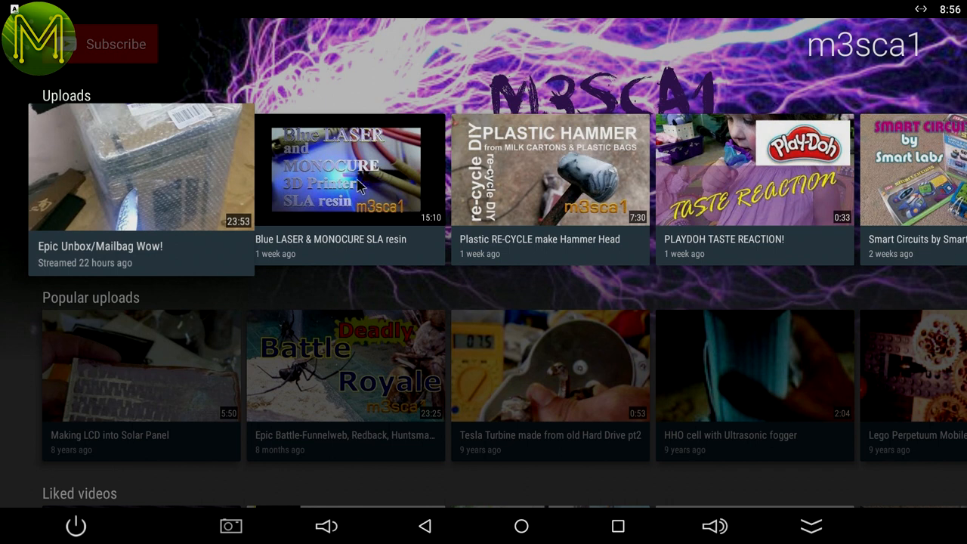
mouse_move(363, 178)
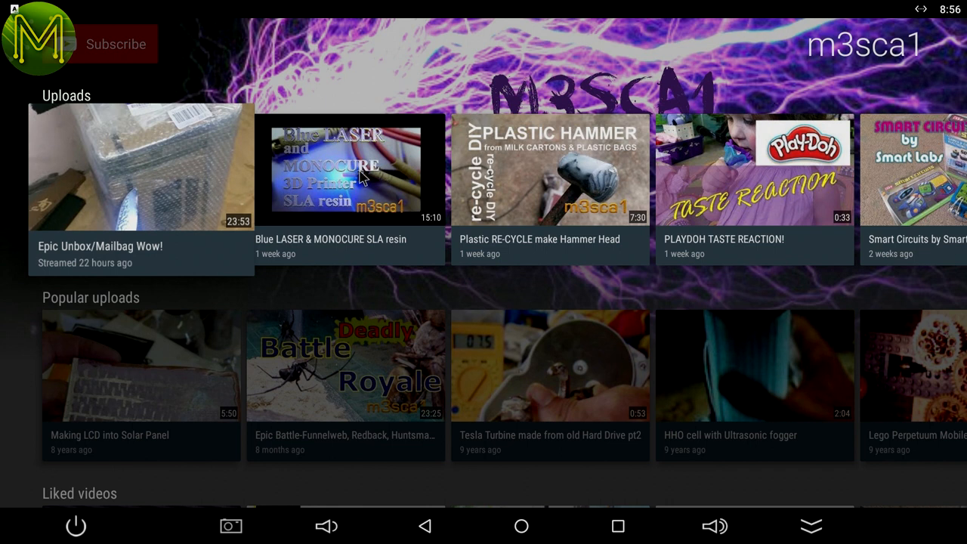
Play a video from the m3sca1 channel's Uploads row.
click(141, 167)
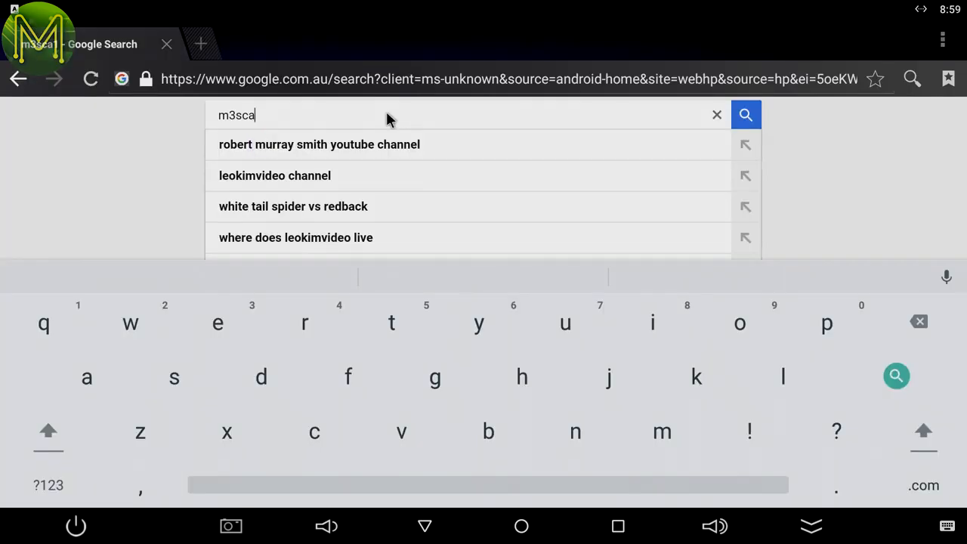
Run the Google search for 'mickmake' and open the MickMake - YouTube result.
click(746, 114)
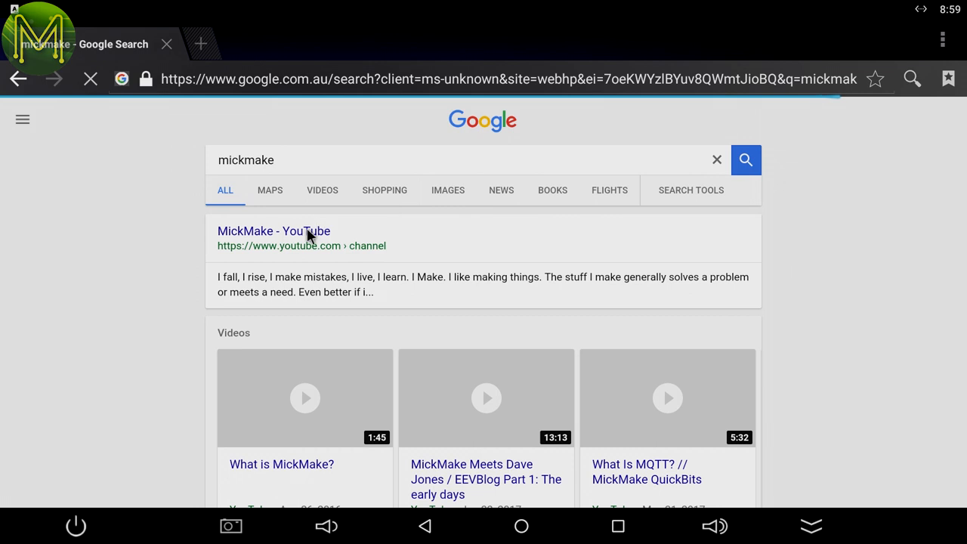
click(273, 231)
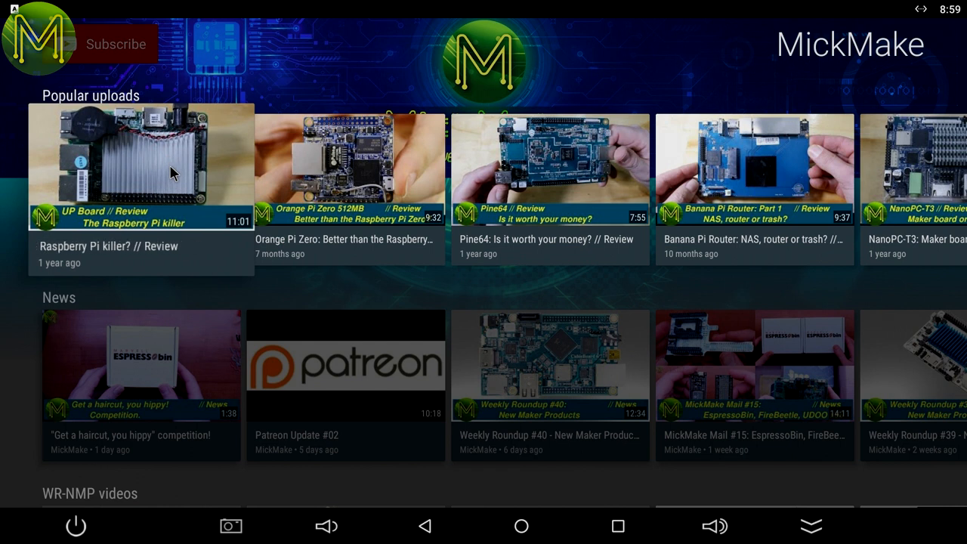
Play a video from MickMake's Popular uploads, then return to the home screen.
click(140, 167)
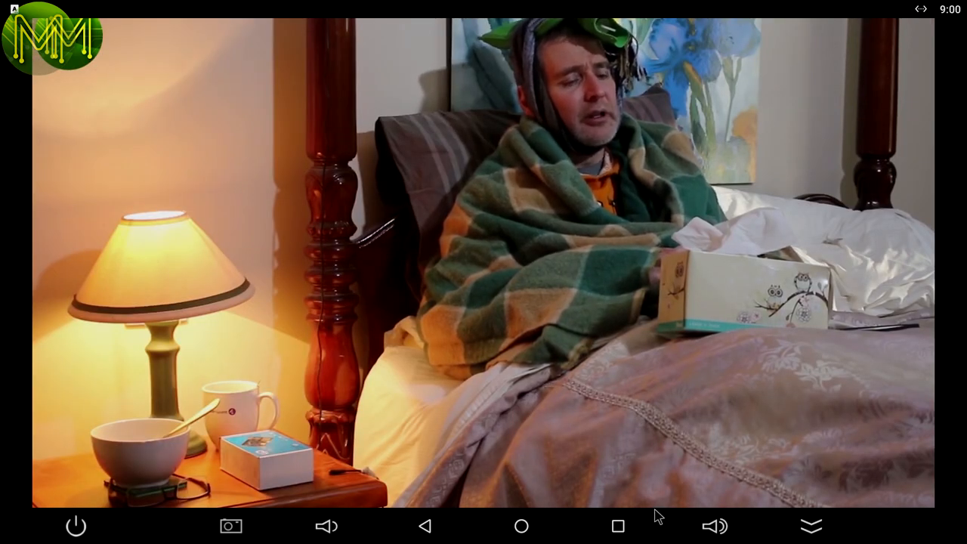
click(617, 526)
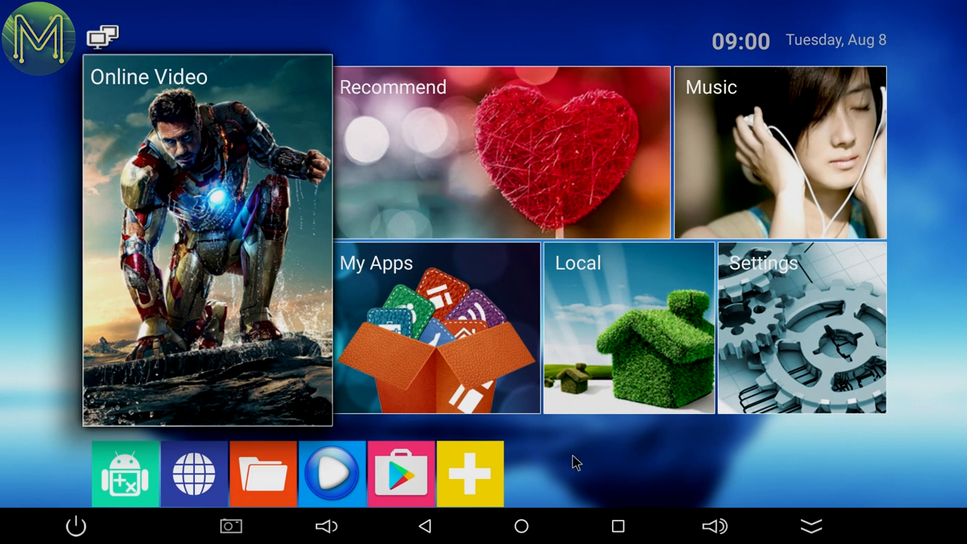
mouse_move(55, 352)
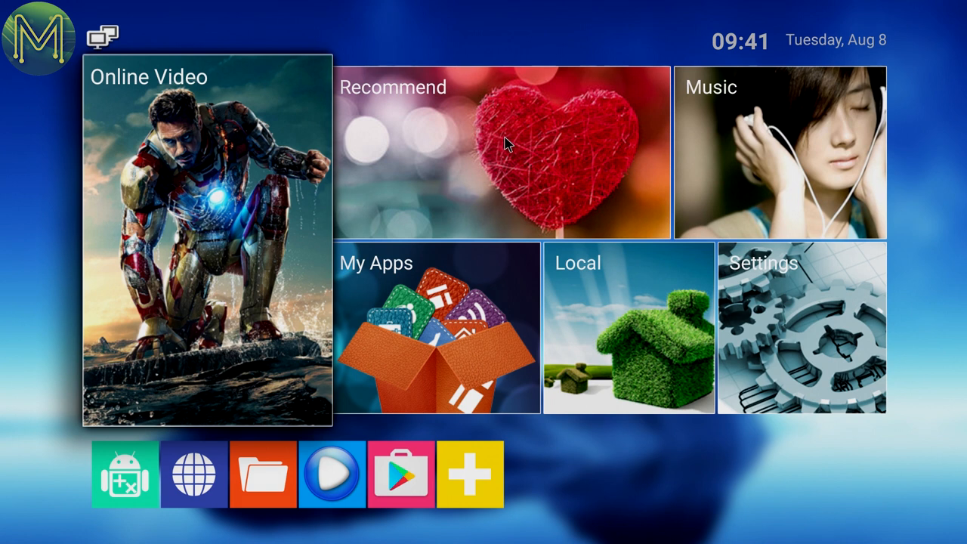
mouse_move(506, 48)
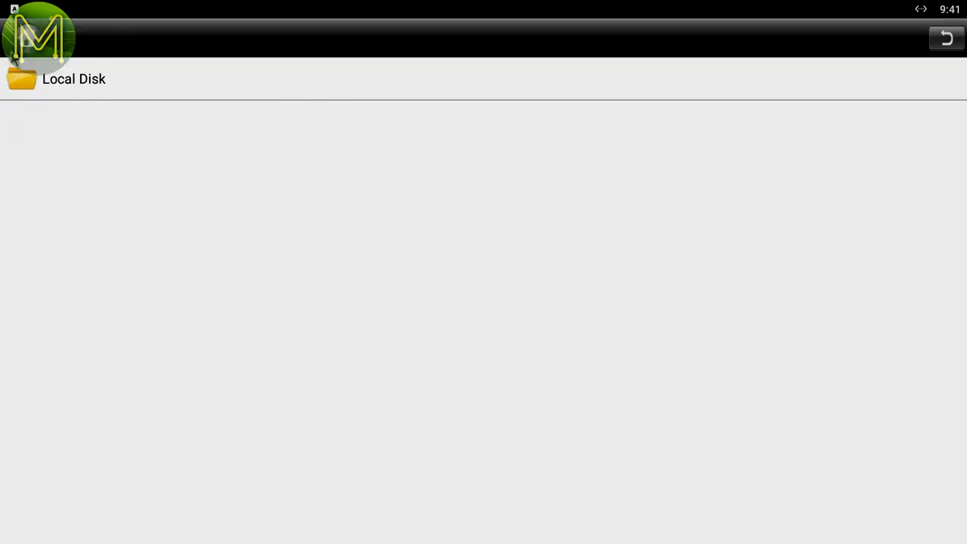
Open the Local Disk folder in the file manager.
click(946, 38)
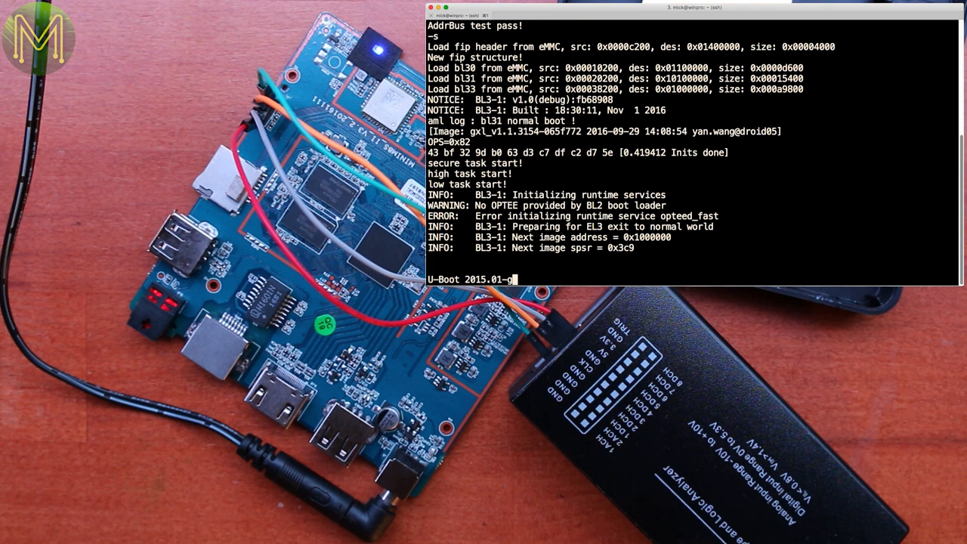
Scroll the serial terminal's boot log to the DRAM detection and eMMC/SD probing messages.
scroll(down, 3)
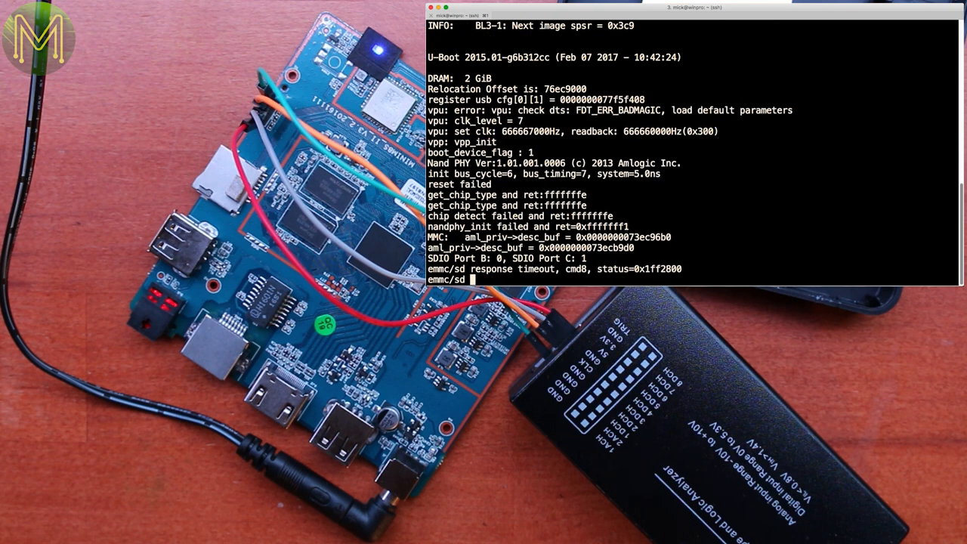